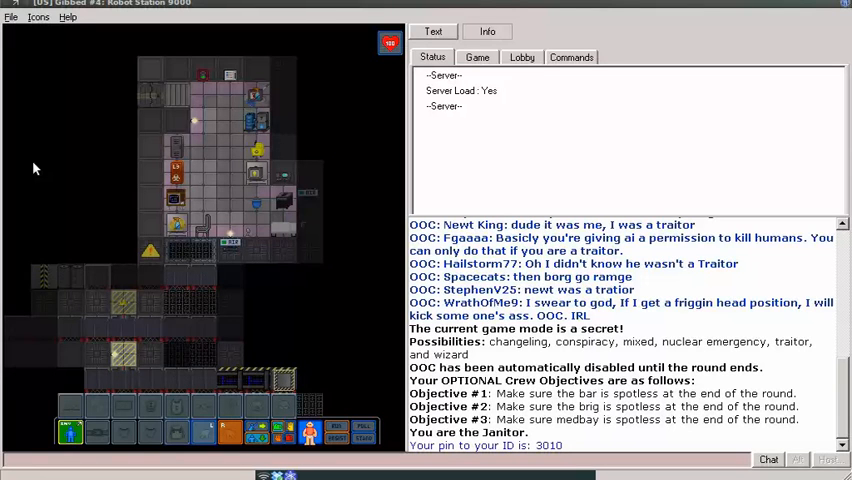
pyautogui.moveTo(122, 98)
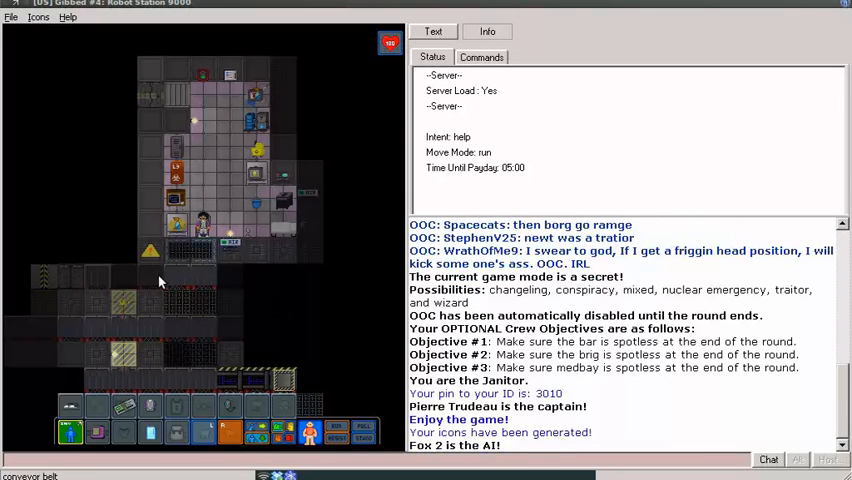
pyautogui.moveTo(176, 228)
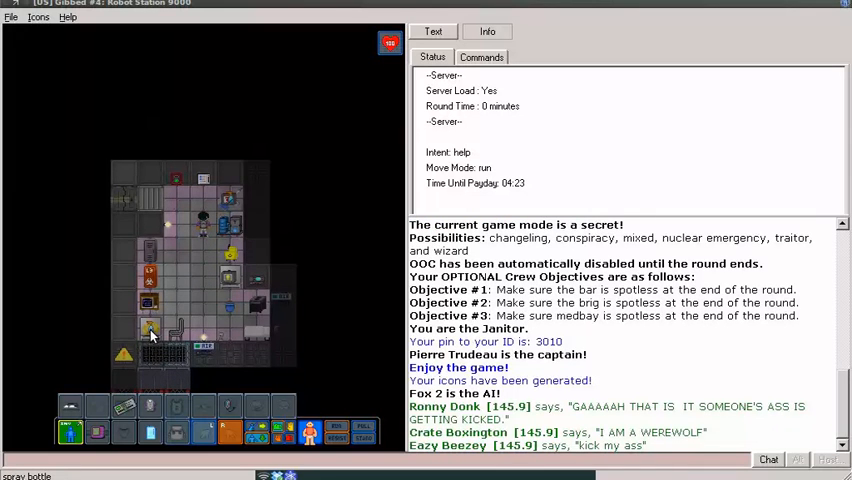
# - Examine the custodial closet contents to find the spray bottle
pyautogui.rightClick(150, 330)
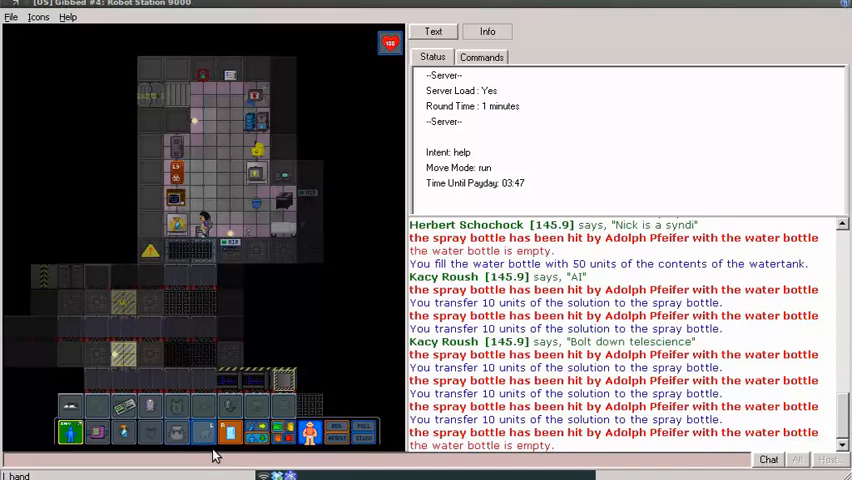
pyautogui.moveTo(120, 238)
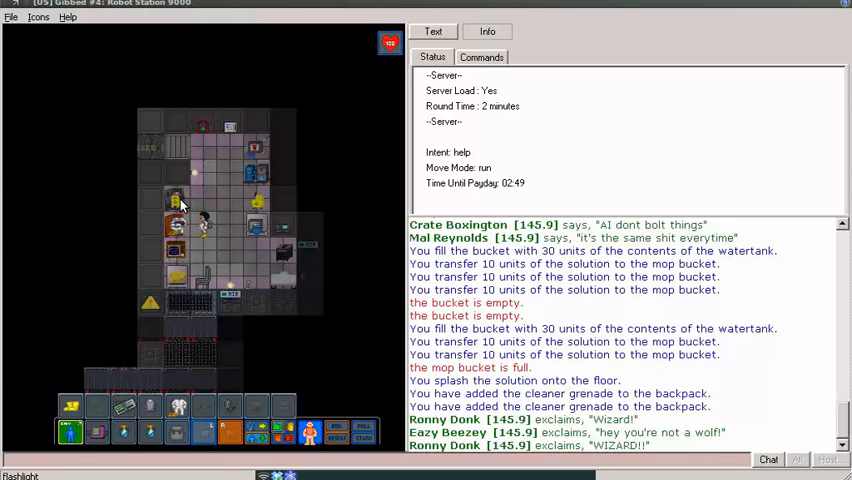
# - Pick up a wet floor sign from the items lying in the custodial closet
pyautogui.rightClick(178, 200)
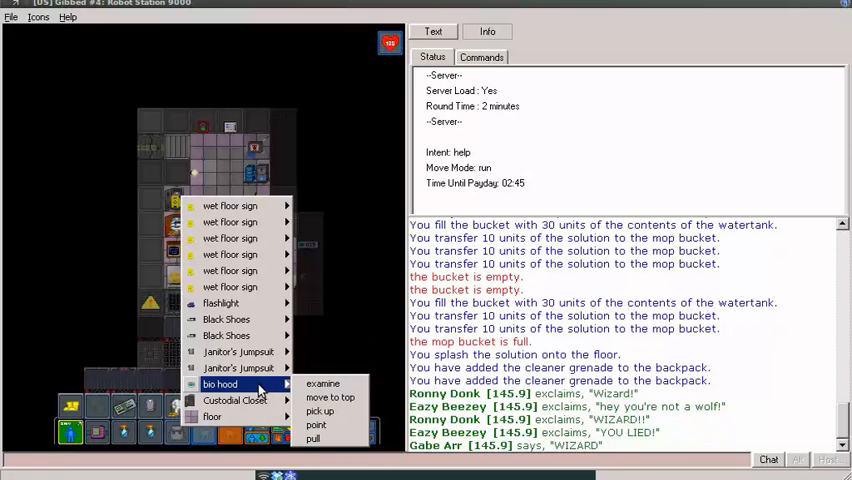
pyautogui.moveTo(226, 320)
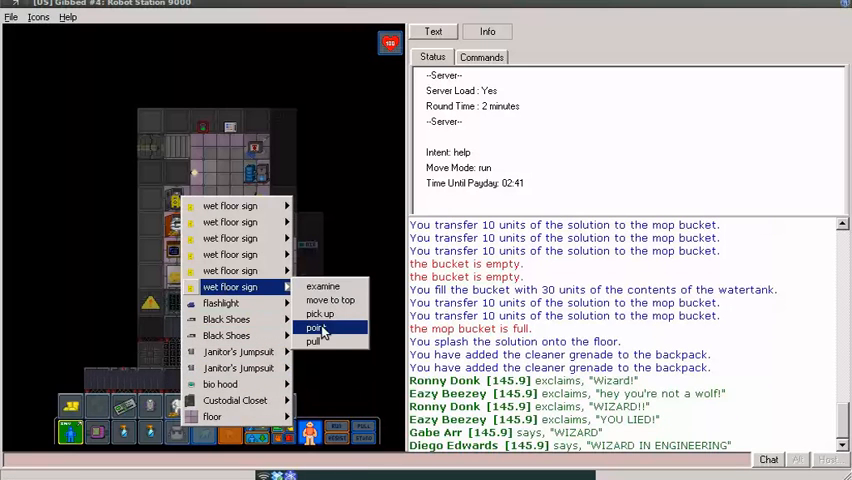
pyautogui.click(316, 328)
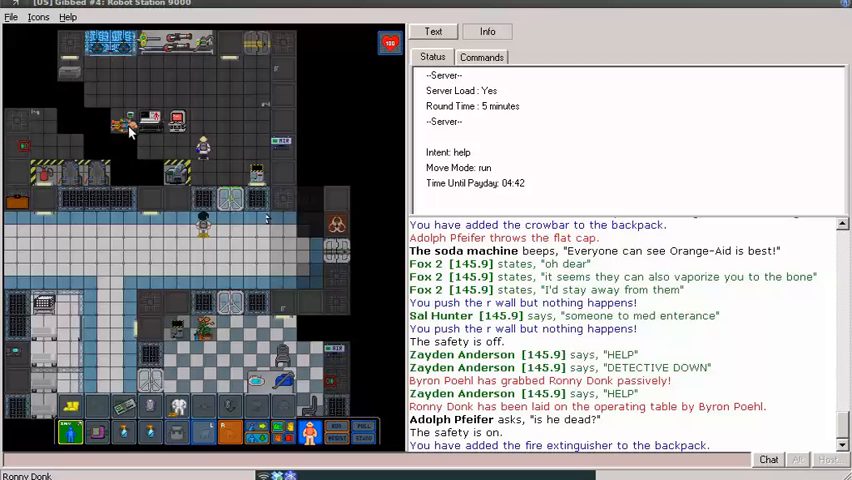
# - Examine the injured crew member lying on the operating table
pyautogui.rightClick(130, 130)
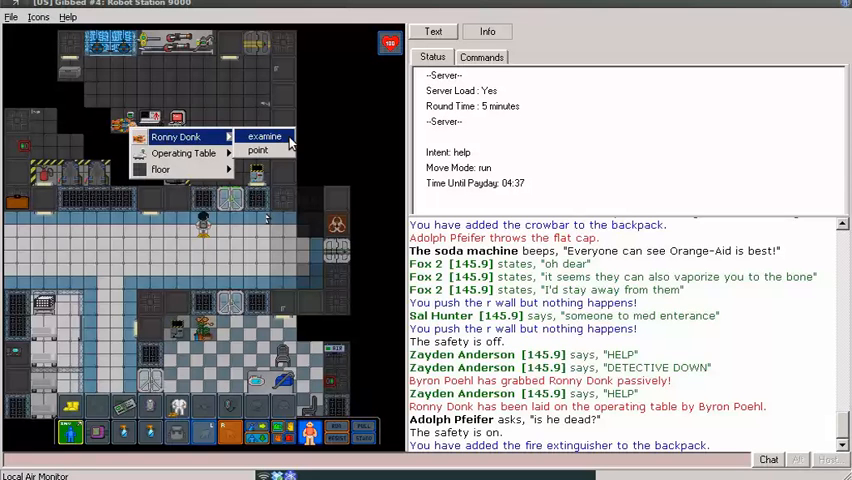
pyautogui.click(264, 136)
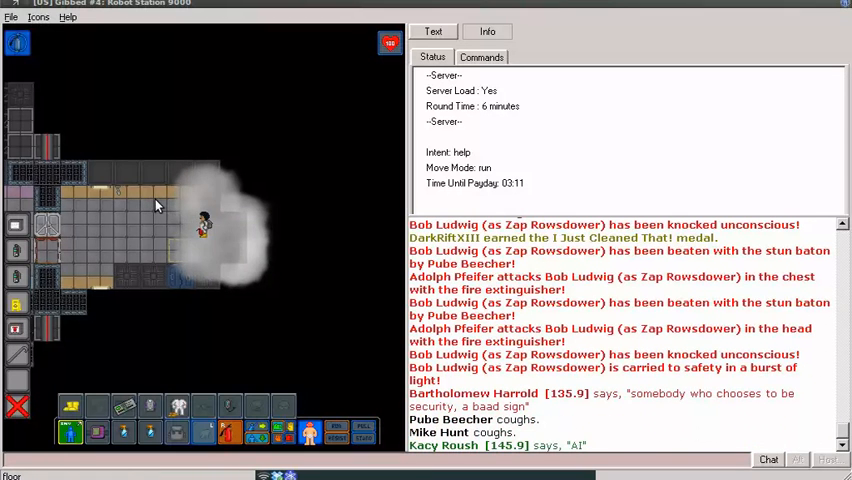
# - Say 'soul guard' to the crew in chat from the smoky hallway
pyautogui.write('o')
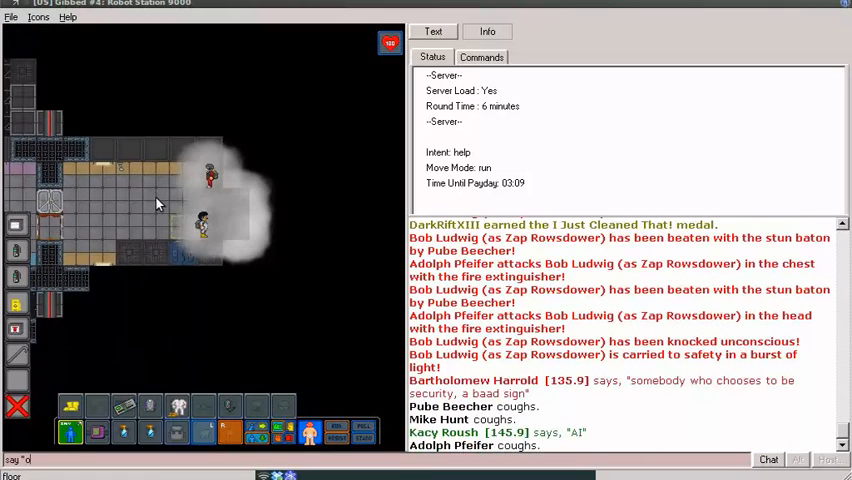
pyautogui.write('soul guar')
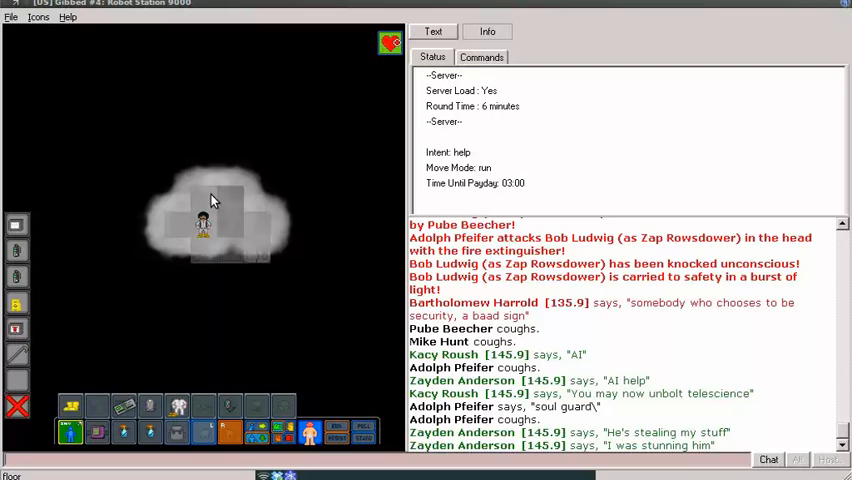
# - Pick up the wizard's staff from the smoke-covered tile
pyautogui.rightClick(210, 200)
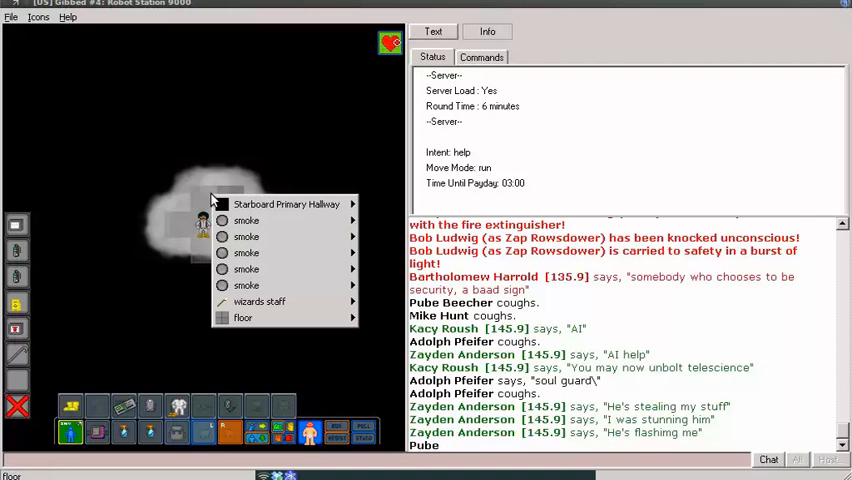
pyautogui.moveTo(258, 300)
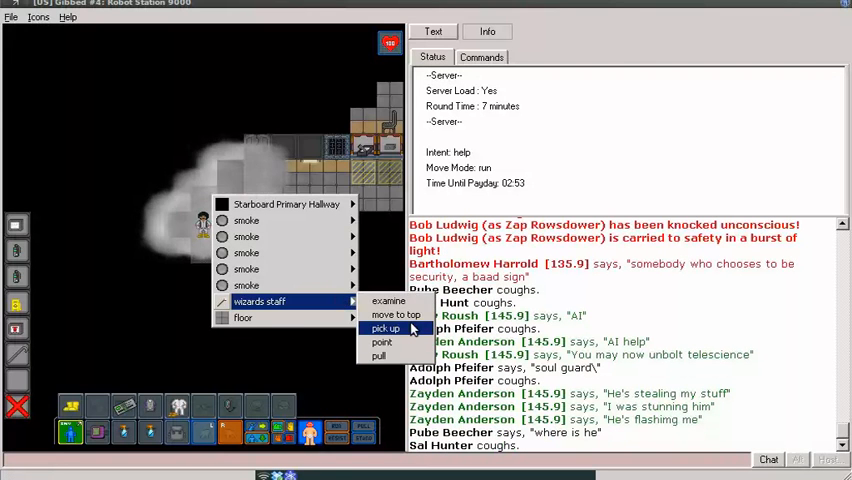
pyautogui.click(384, 328)
pyautogui.write('say ";')
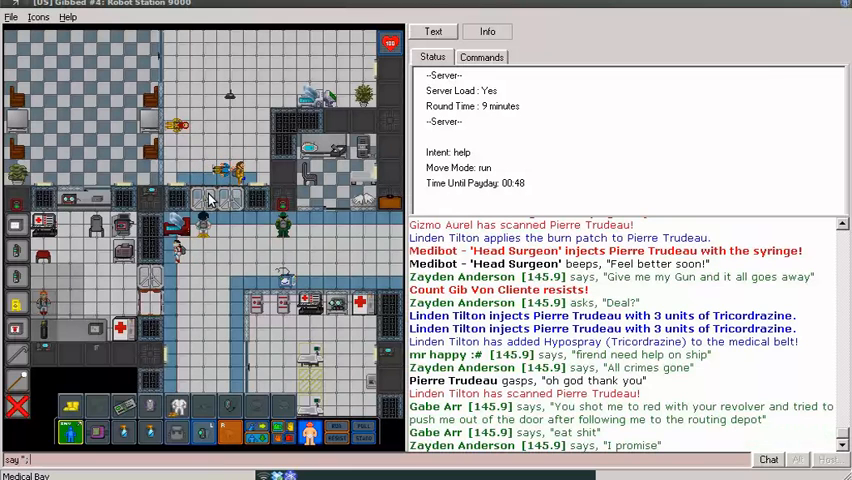
# - Ask in chat to be let out of the Medical Bay ('Let us out please')
pyautogui.write('Let u')
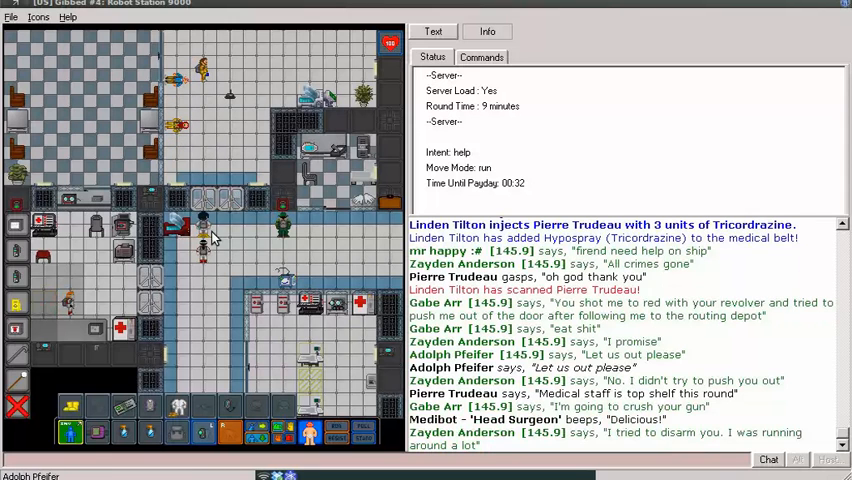
pyautogui.moveTo(360, 184)
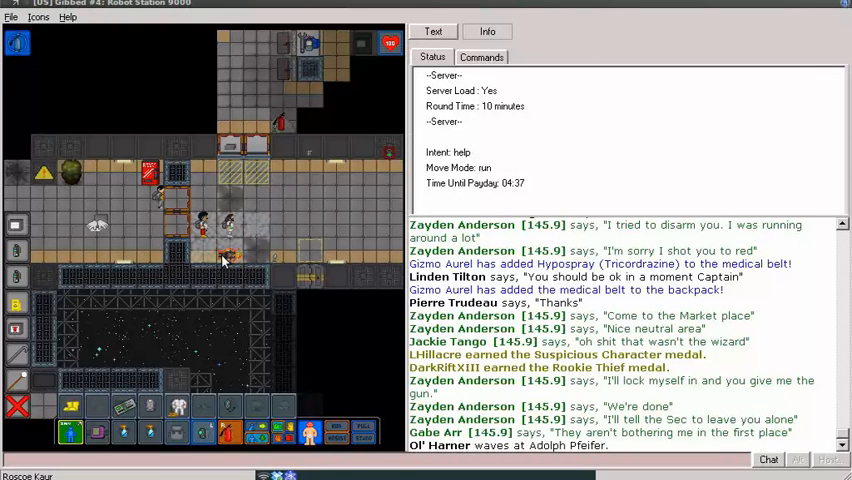
# - Check on unresponsive Roscoe Kaur and ask the attacker 'what are you doing' in chat
pyautogui.rightClick(222, 258)
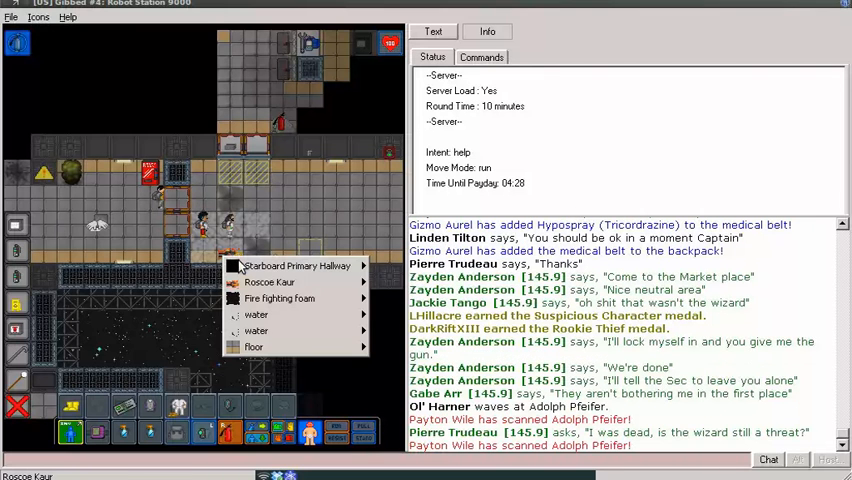
pyautogui.click(324, 292)
pyautogui.write('say "')
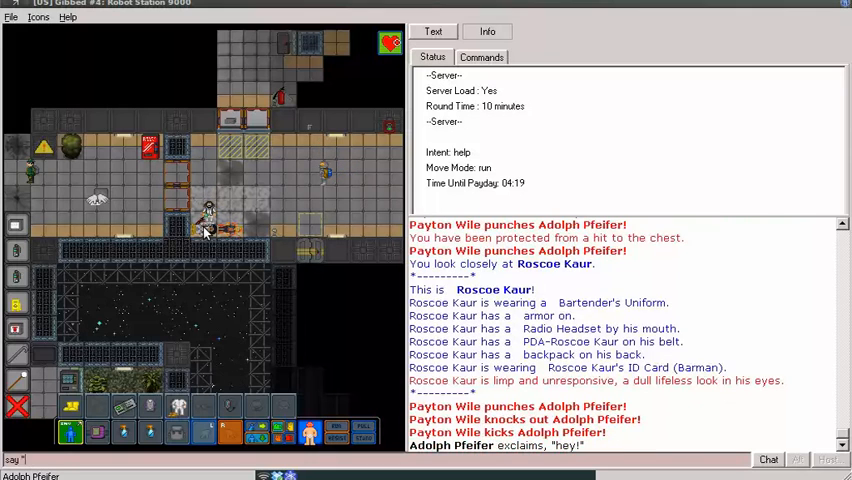
pyautogui.write('what are you doing')
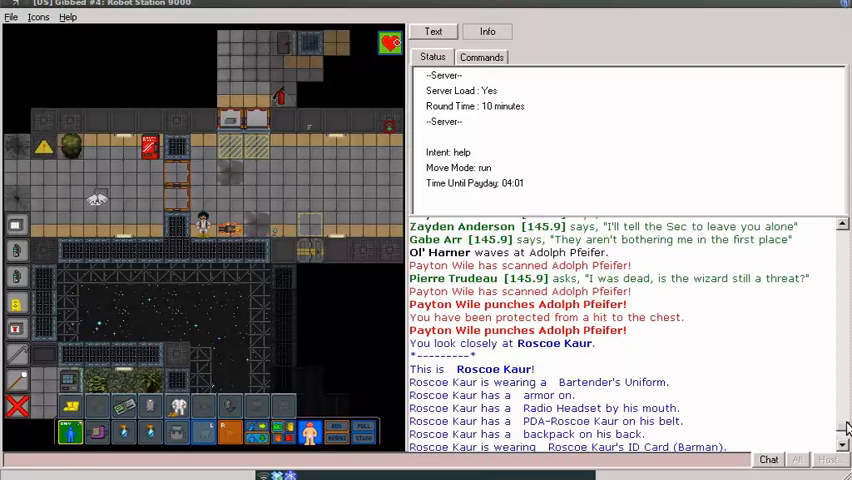
pyautogui.scroll(-3)
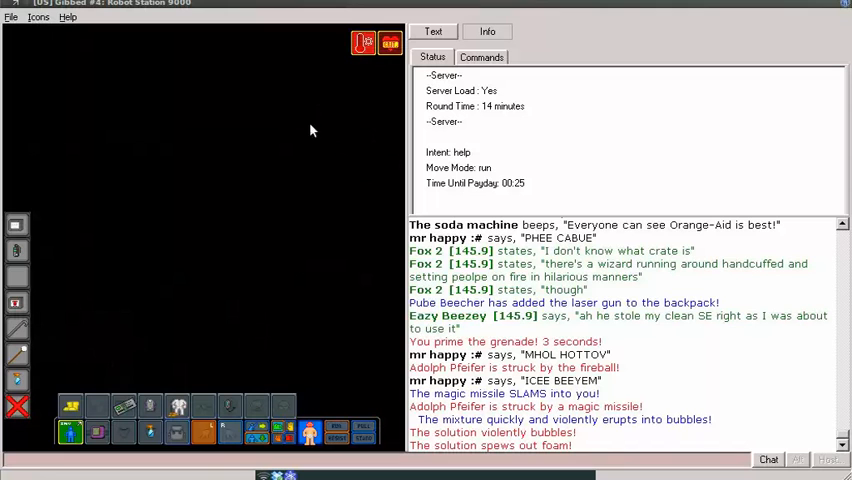
pyautogui.moveTo(144, 228)
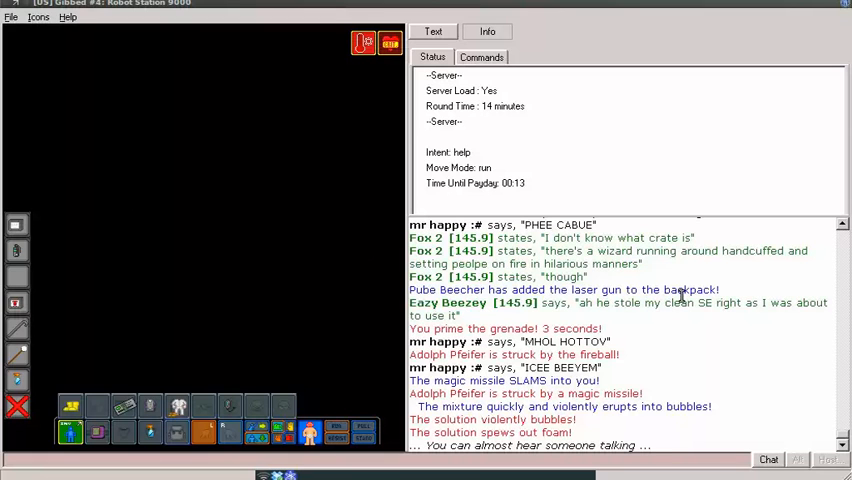
pyautogui.moveTo(690, 404)
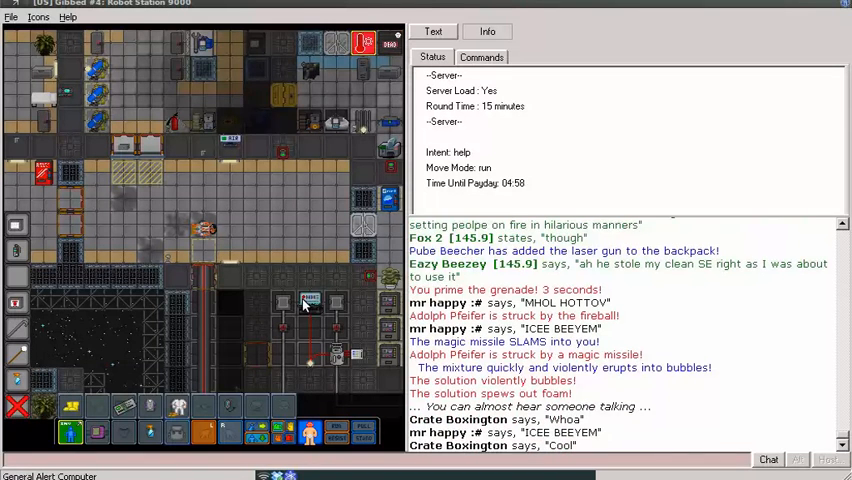
pyautogui.moveTo(50, 364)
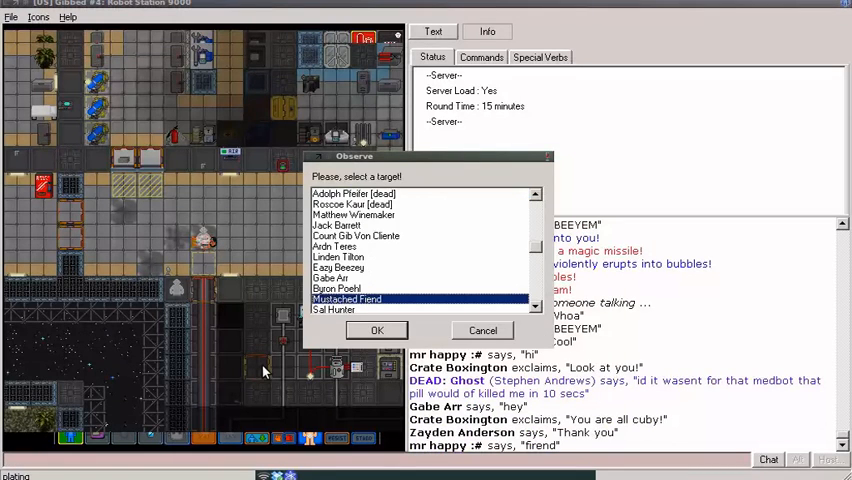
# - Observe Mustached Fiend as a ghost from the target list
pyautogui.click(376, 330)
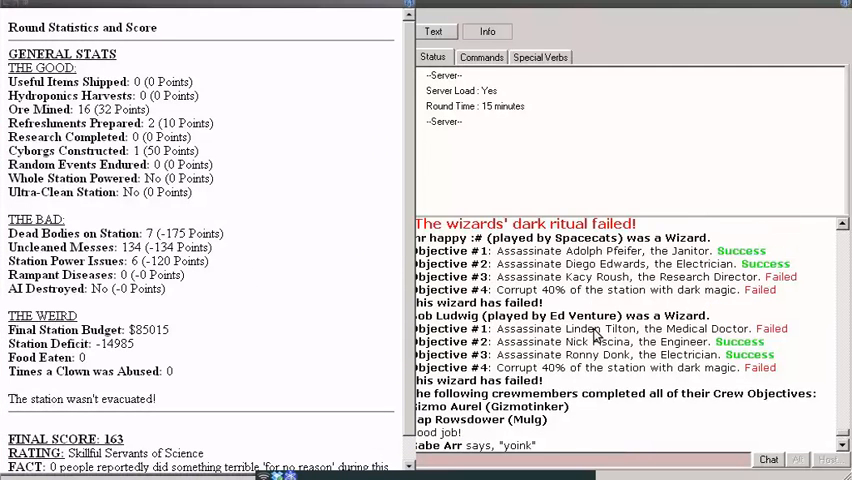
# - Scroll through the Round Statistics window showing the final score of 163
pyautogui.scroll(-3)
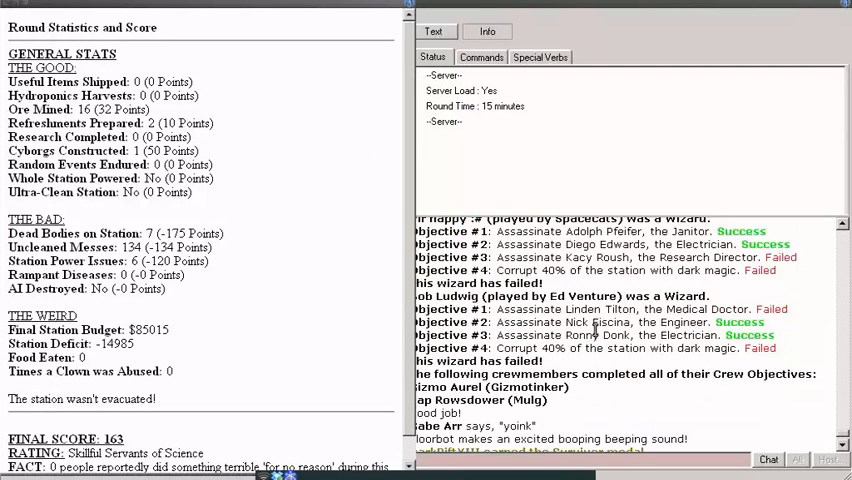